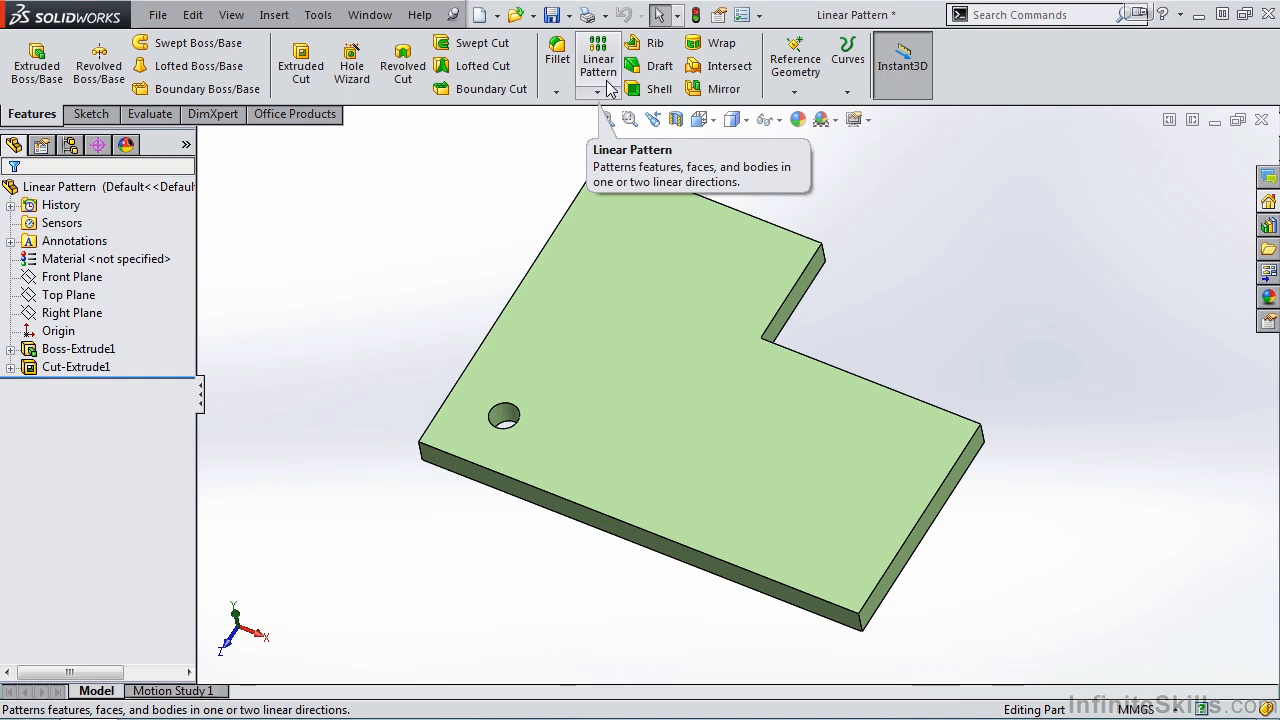
pyautogui.moveTo(588, 401)
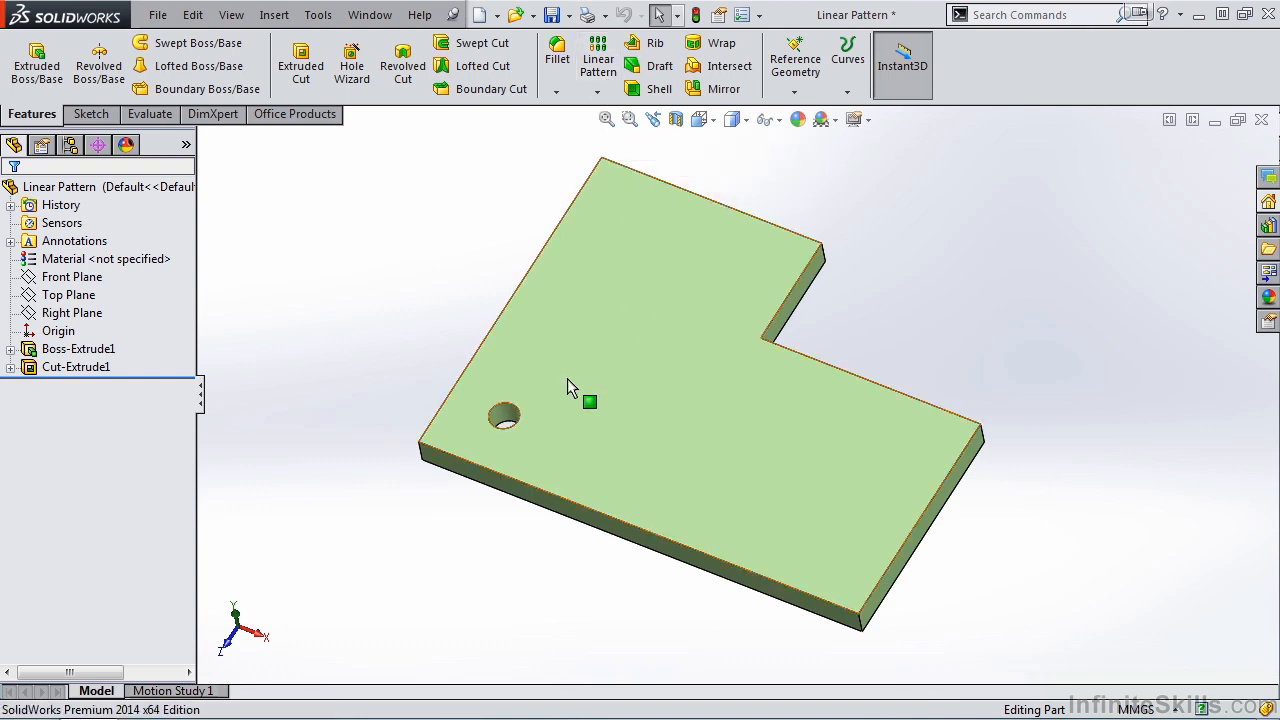
pyautogui.moveTo(467, 388)
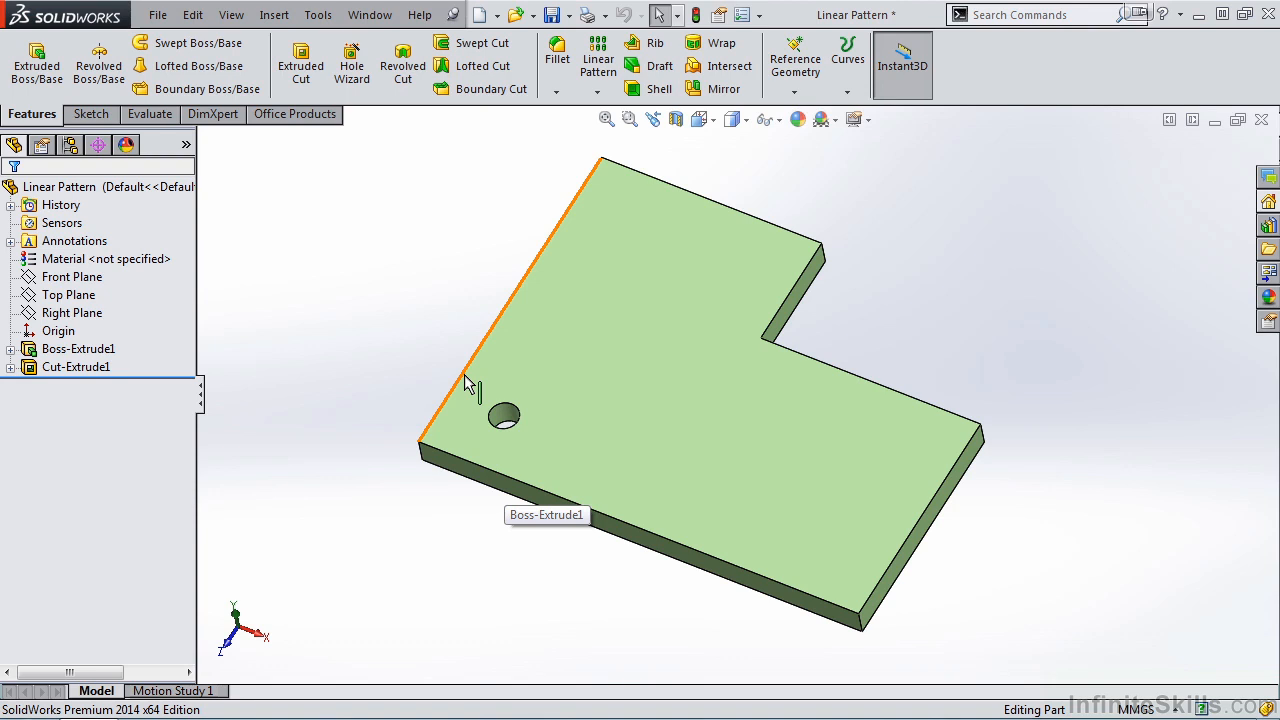
pyautogui.moveTo(518, 600)
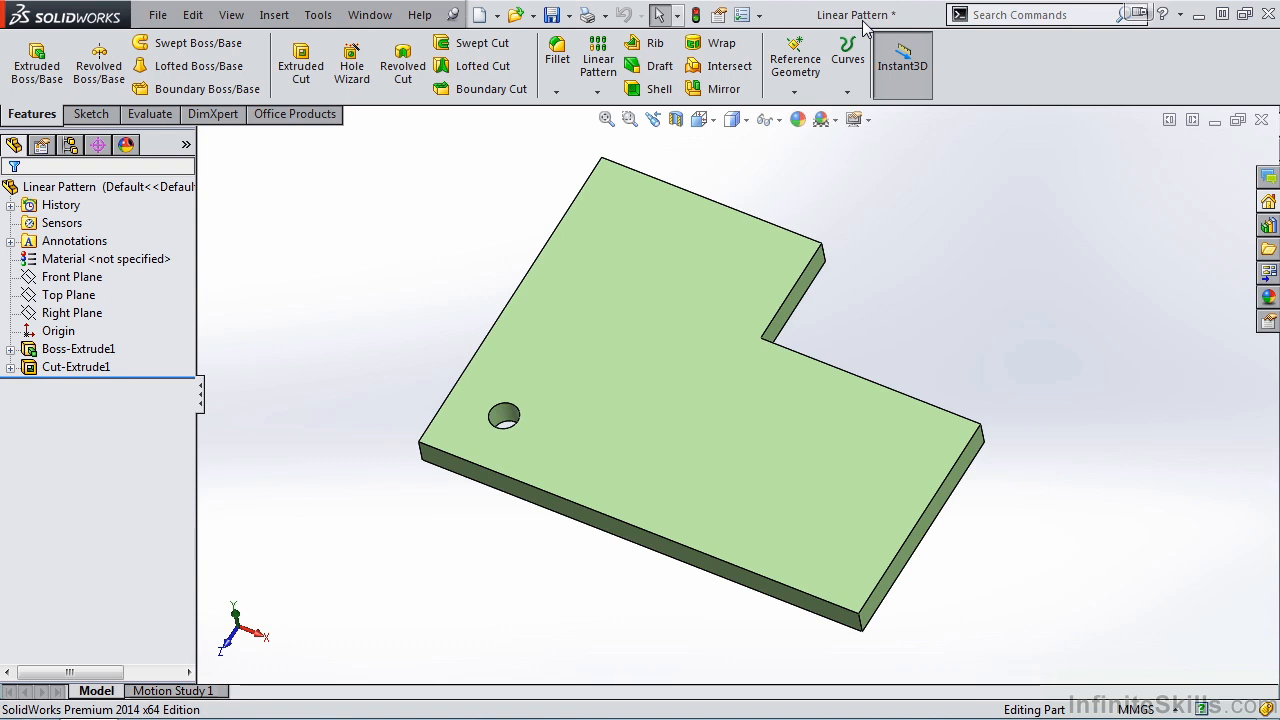
pyautogui.moveTo(868, 258)
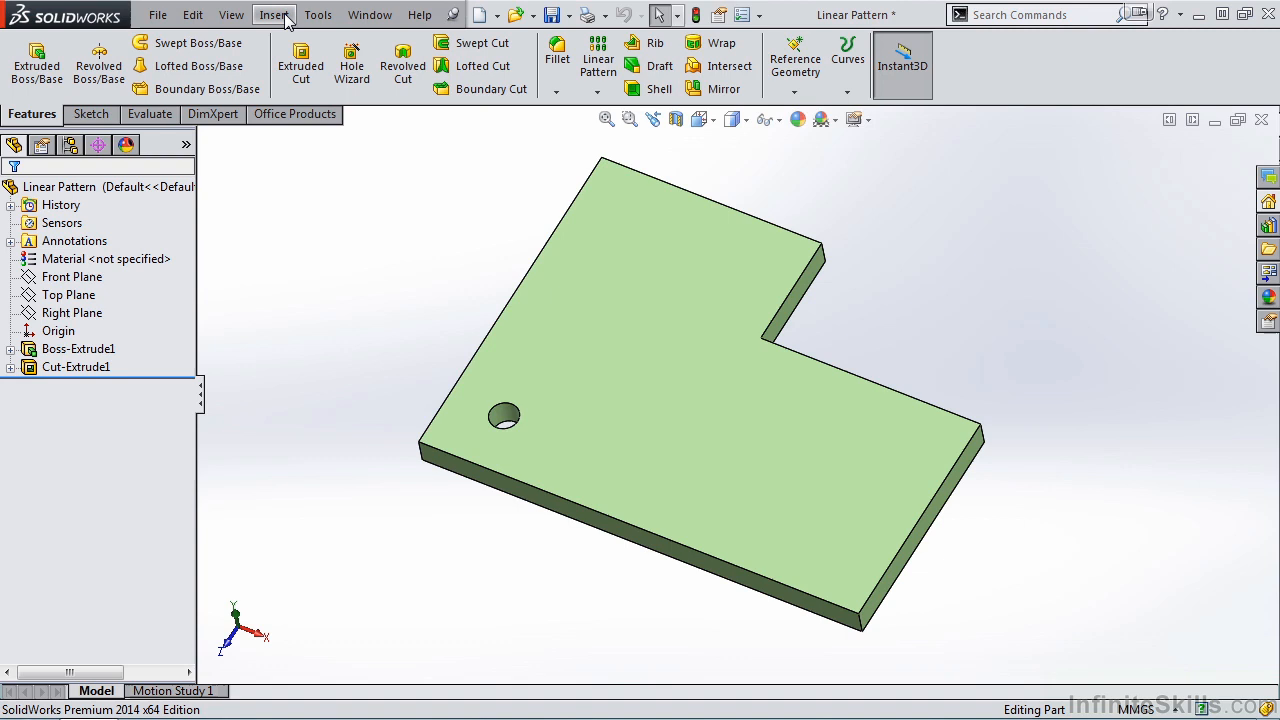
# Start a new Linear Pattern feature from the features menu
pyautogui.click(274, 14)
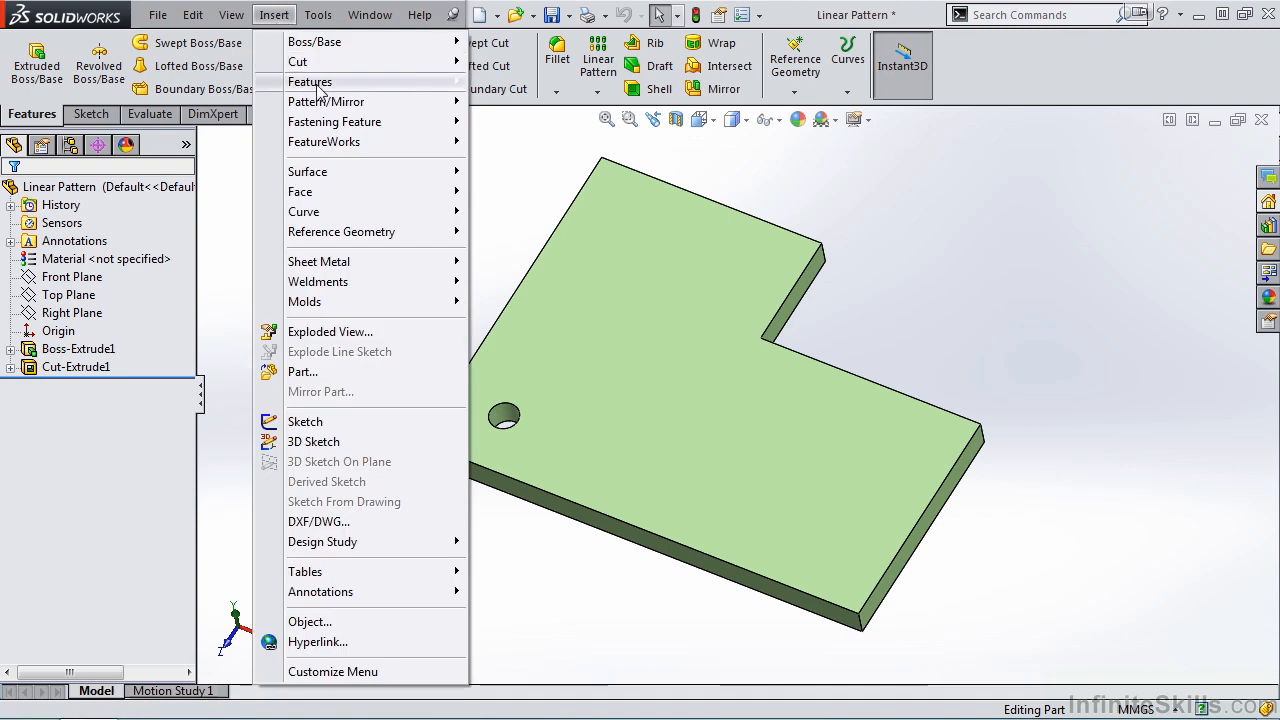
pyautogui.moveTo(326, 101)
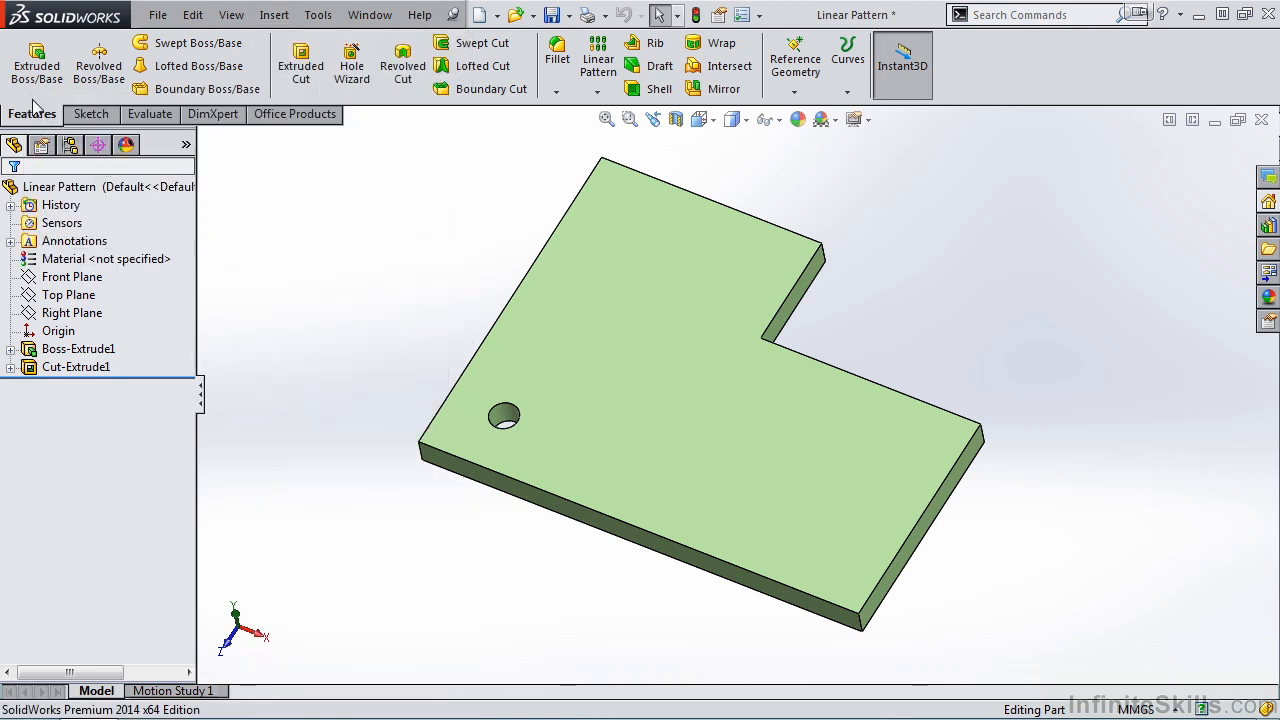
pyautogui.moveTo(598, 62)
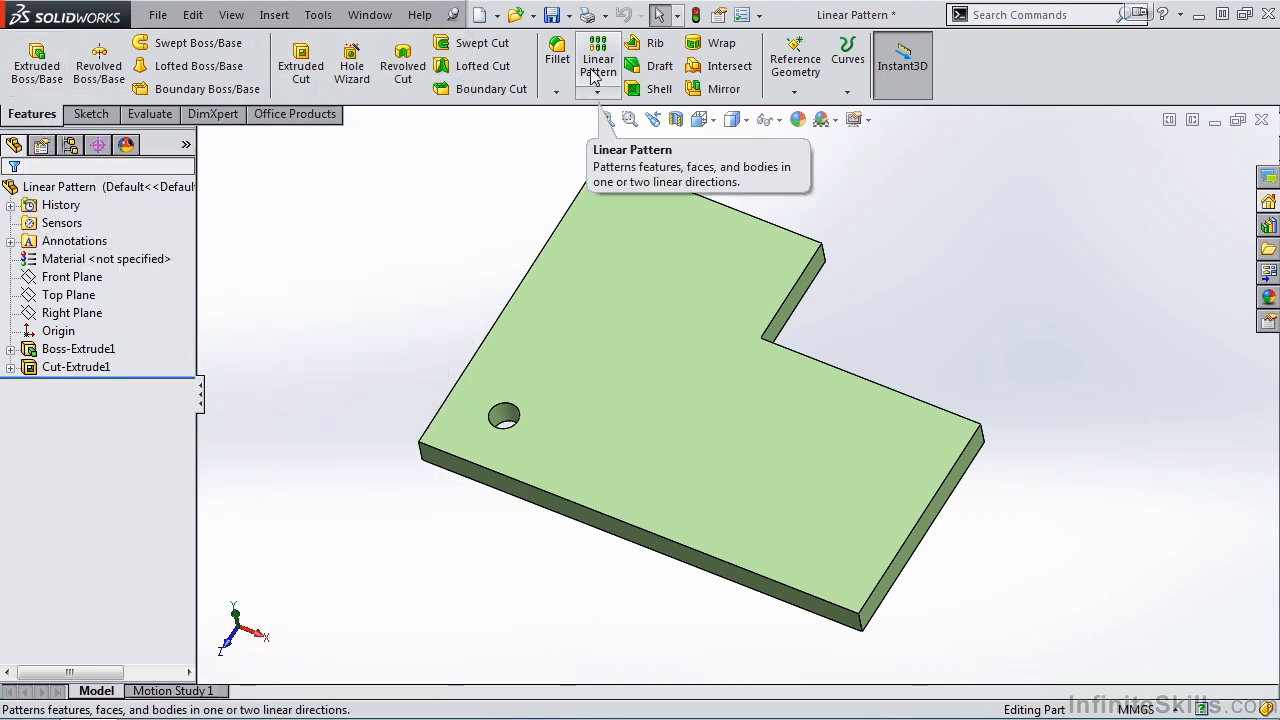
pyautogui.click(597, 58)
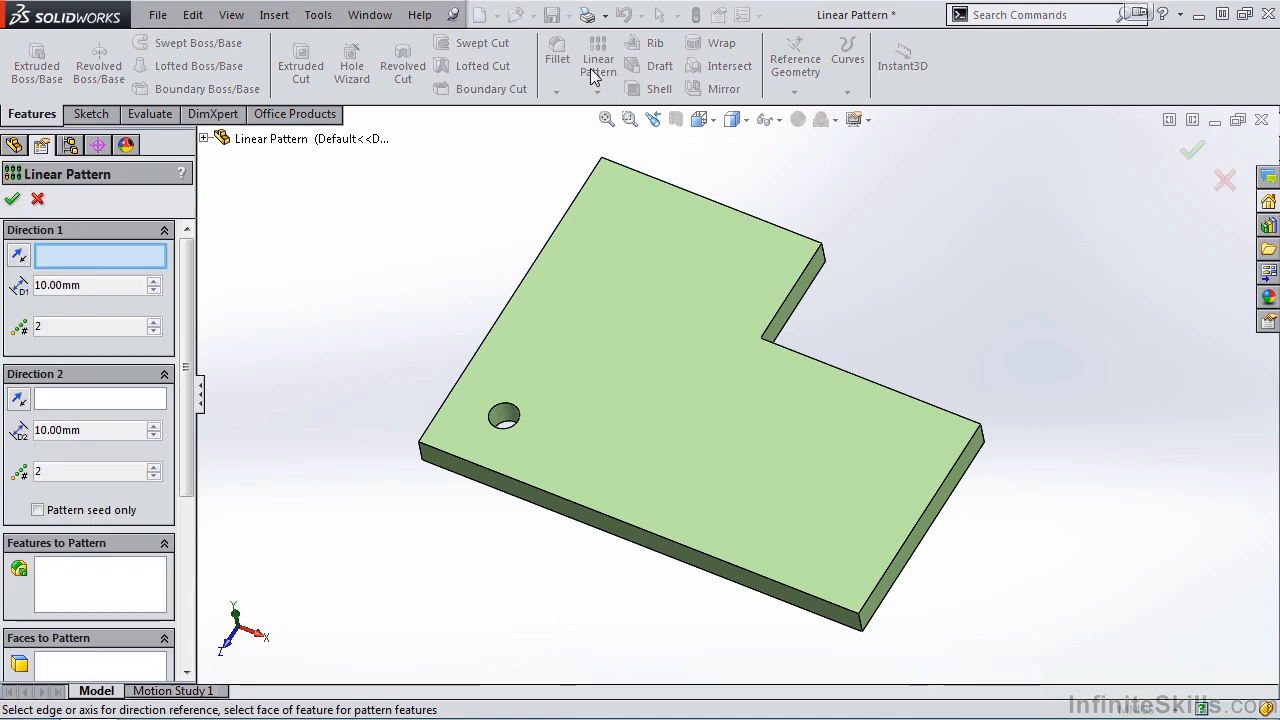
pyautogui.moveTo(237, 211)
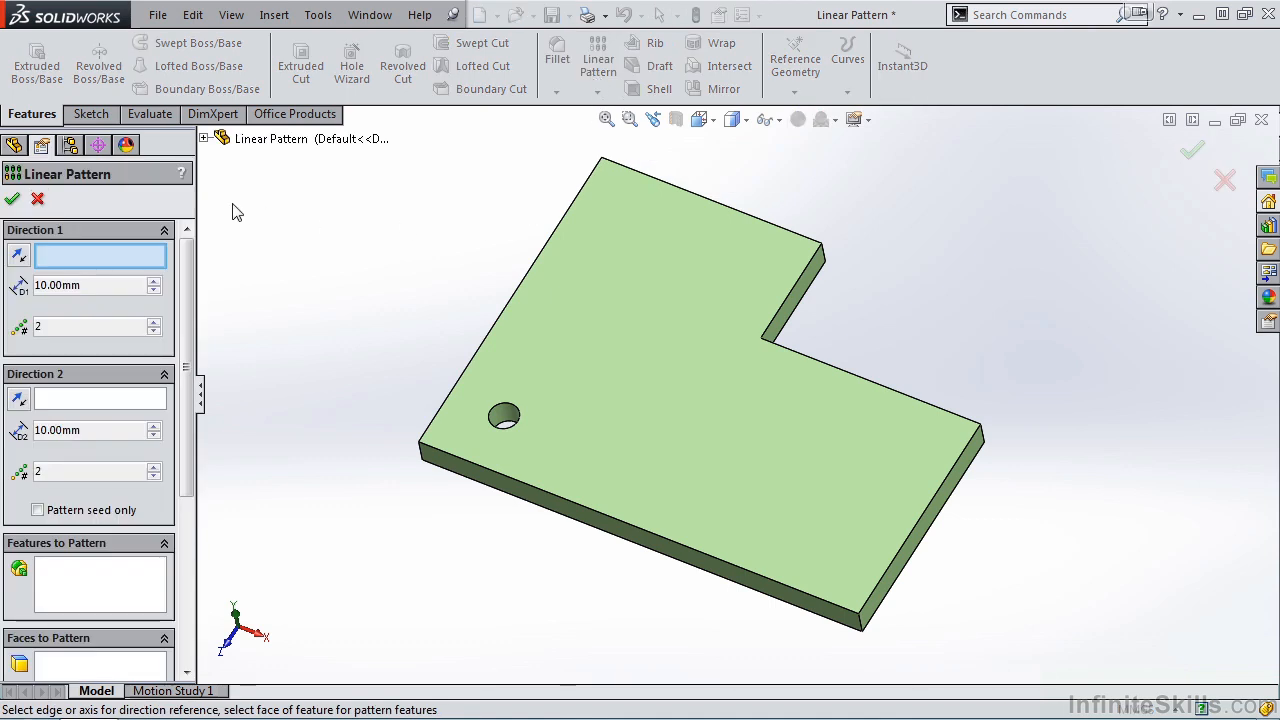
pyautogui.moveTo(155, 214)
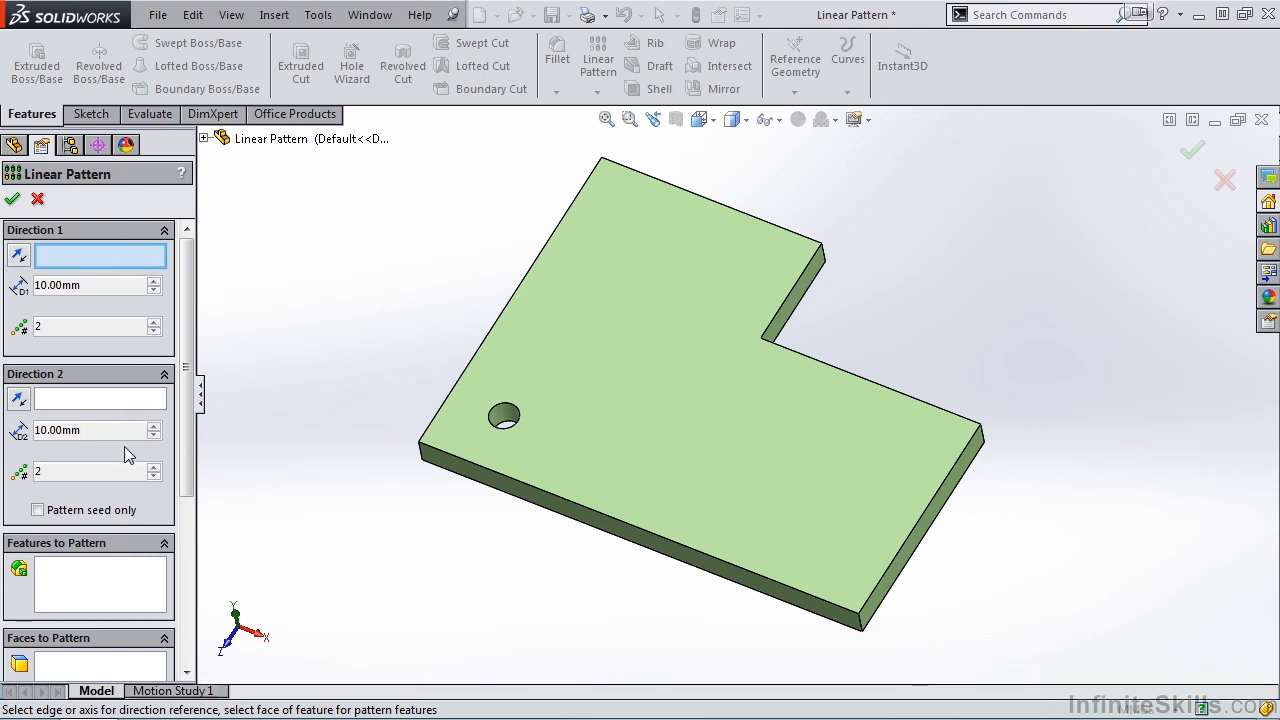
pyautogui.moveTo(125, 490)
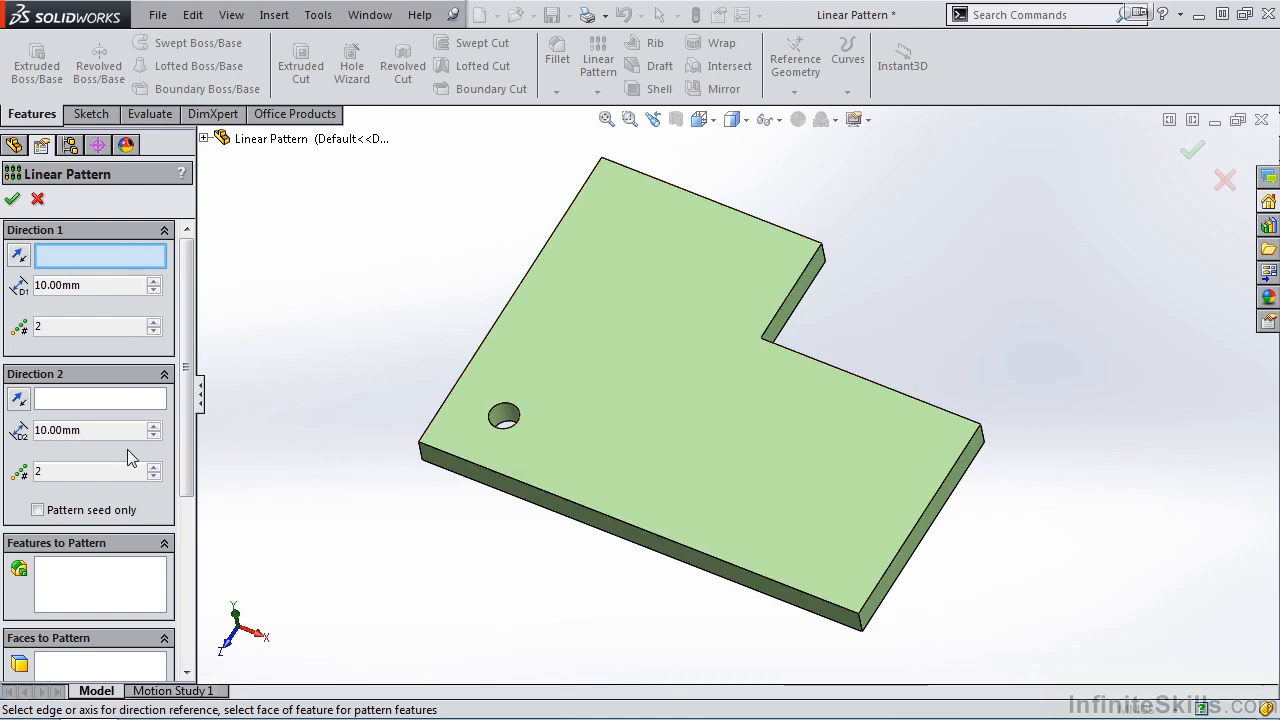
pyautogui.moveTo(130, 458)
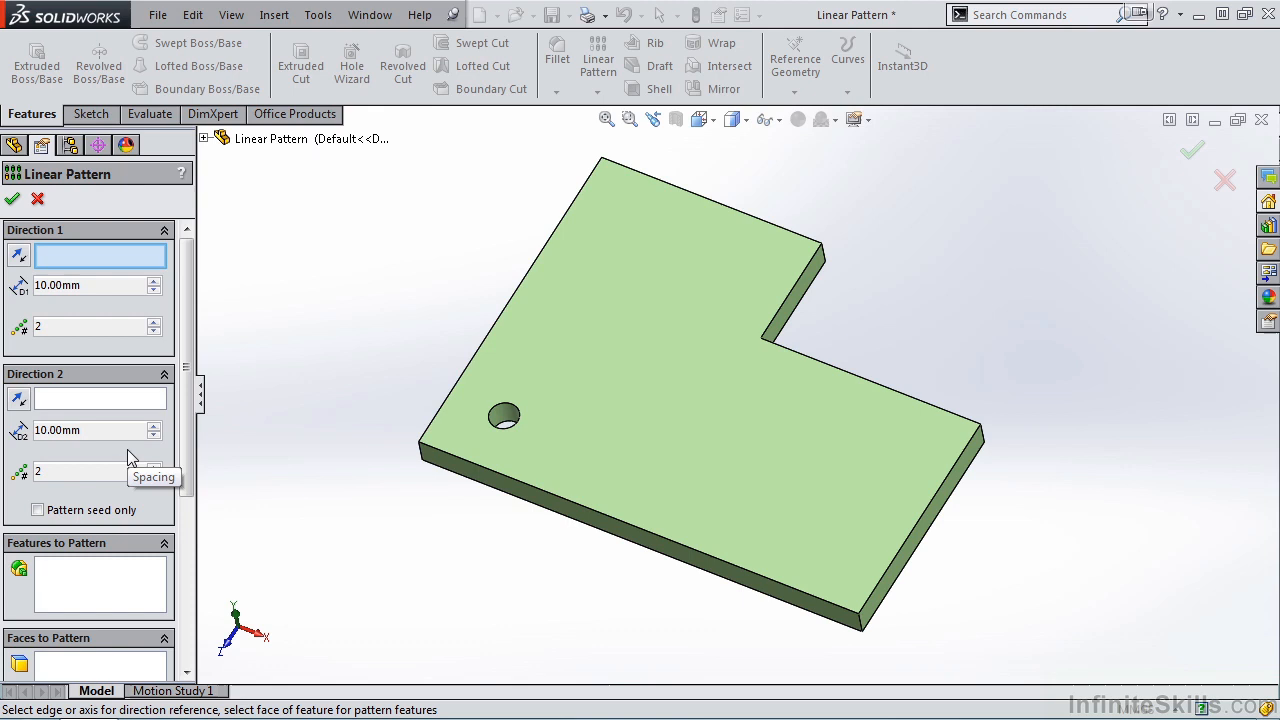
pyautogui.moveTo(125, 572)
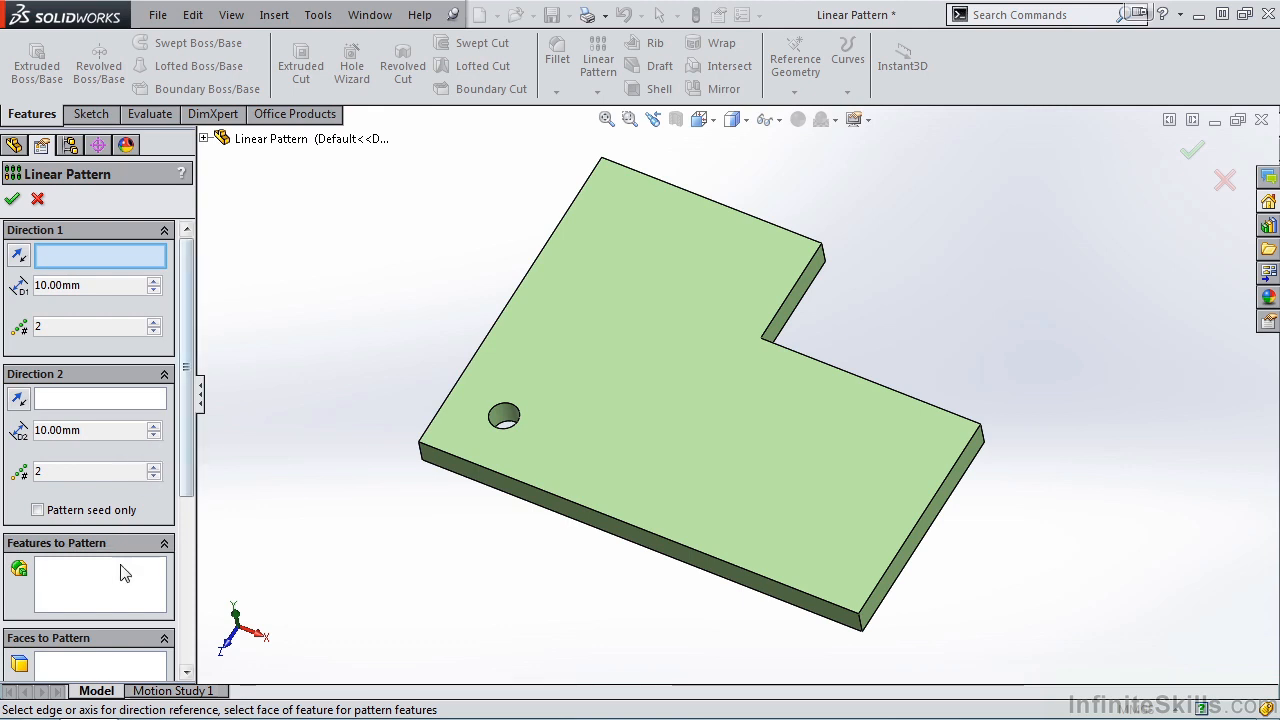
# Select the hole Cut-Extrude1 as the feature to pattern
pyautogui.click(100, 585)
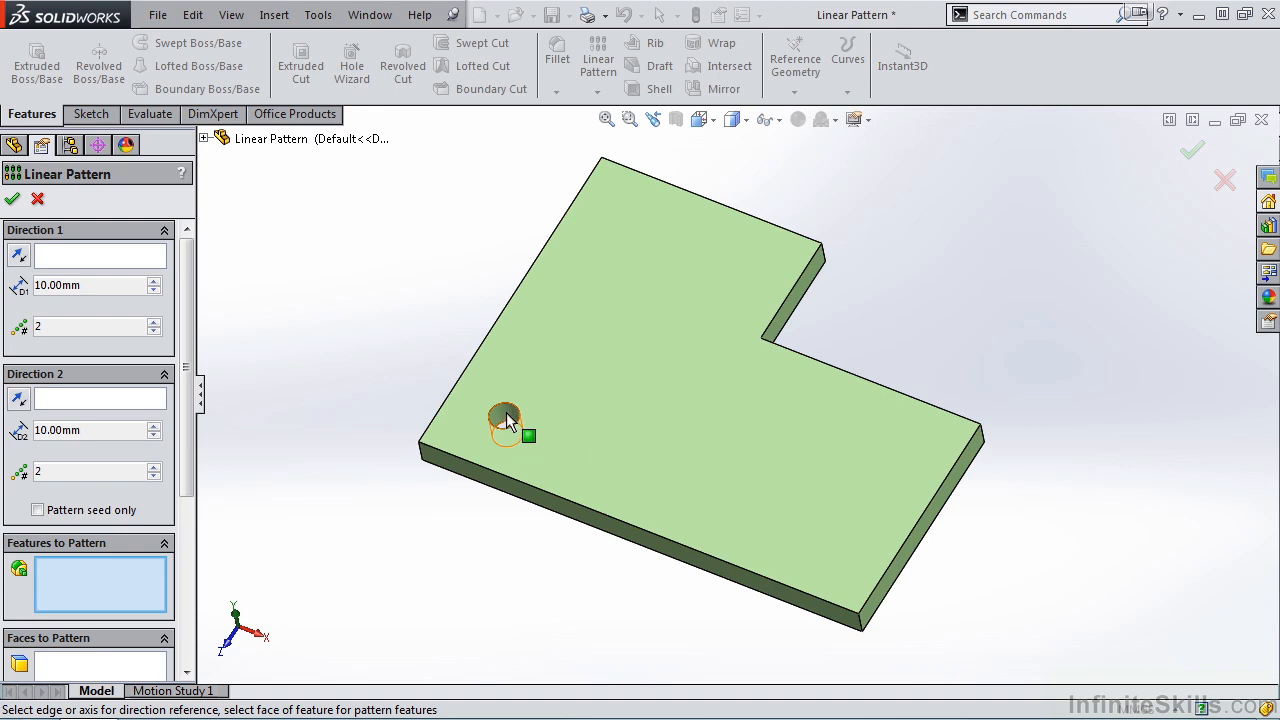
pyautogui.click(505, 420)
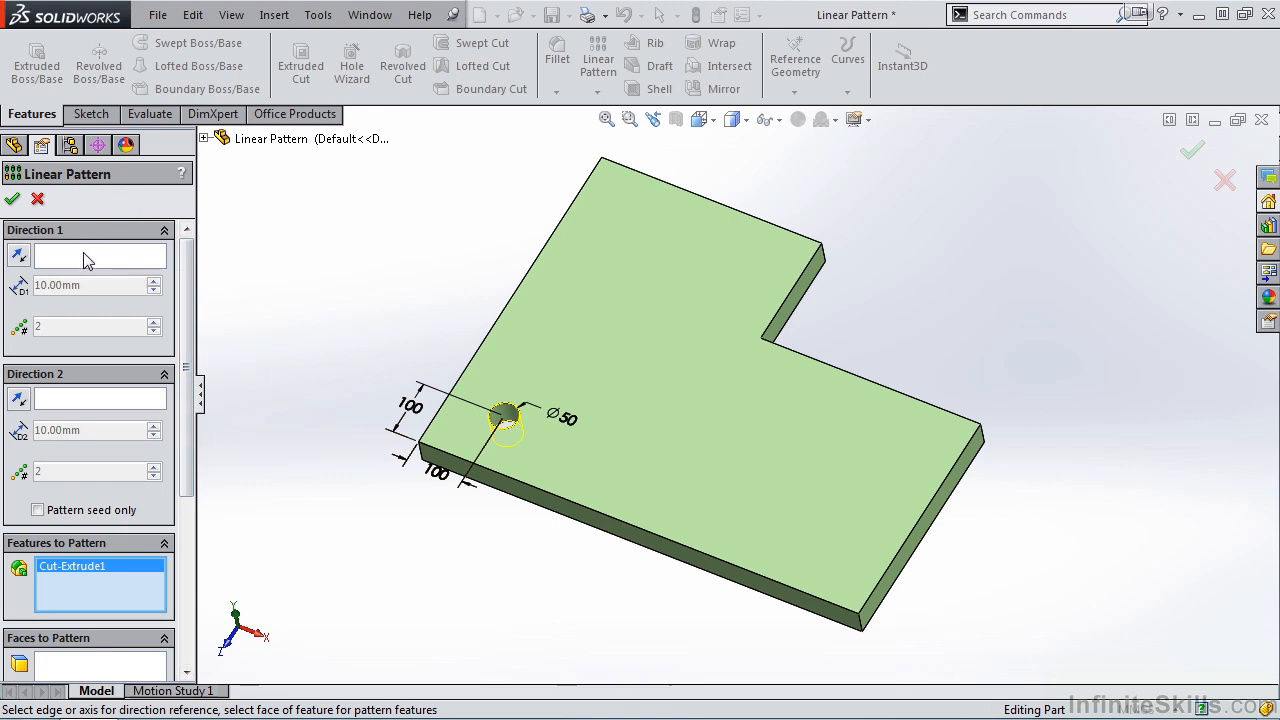
pyautogui.moveTo(100, 256)
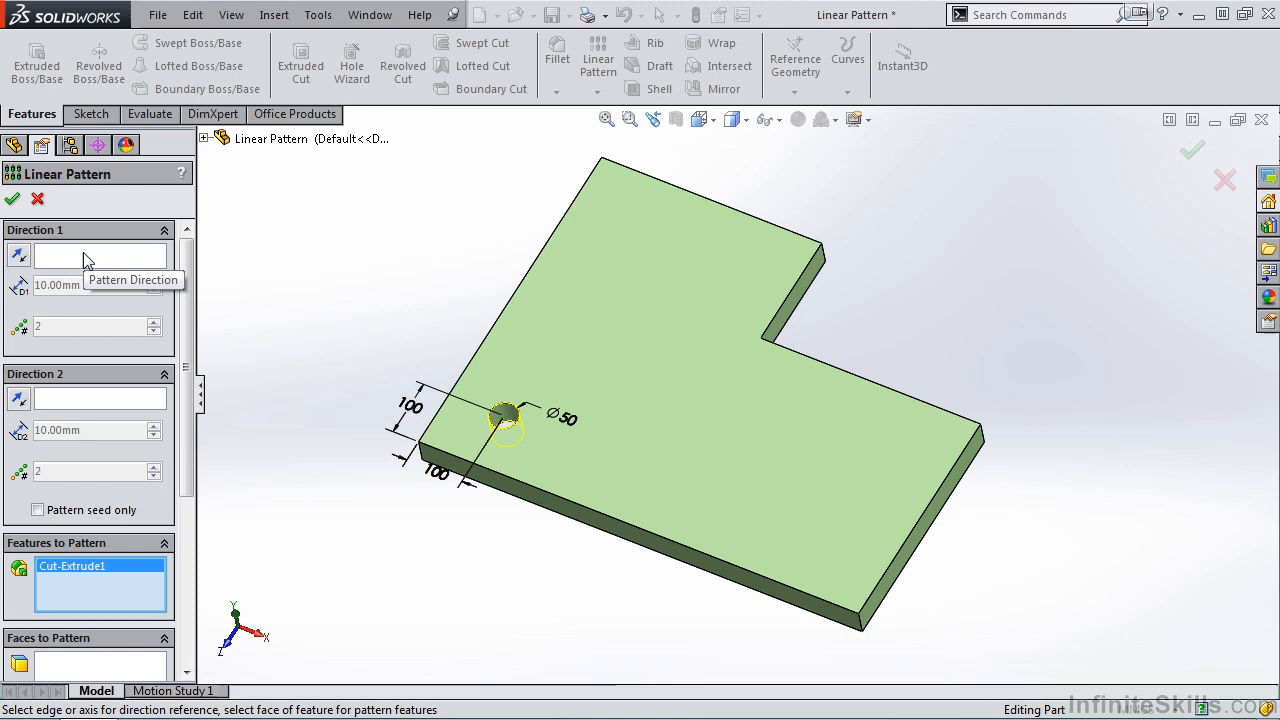
# Set Direction 1 along the front edge at 100 mm spacing with 7 instances
pyautogui.click(100, 256)
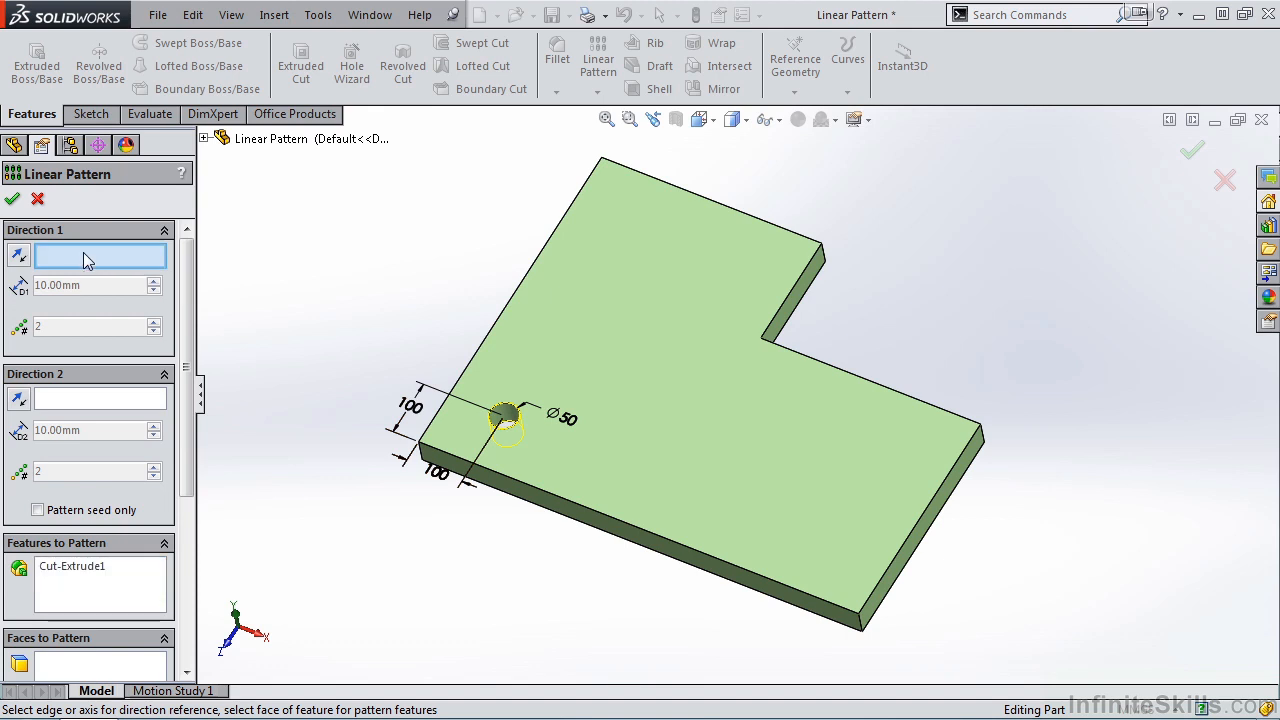
pyautogui.moveTo(590, 512)
pyautogui.write('100')
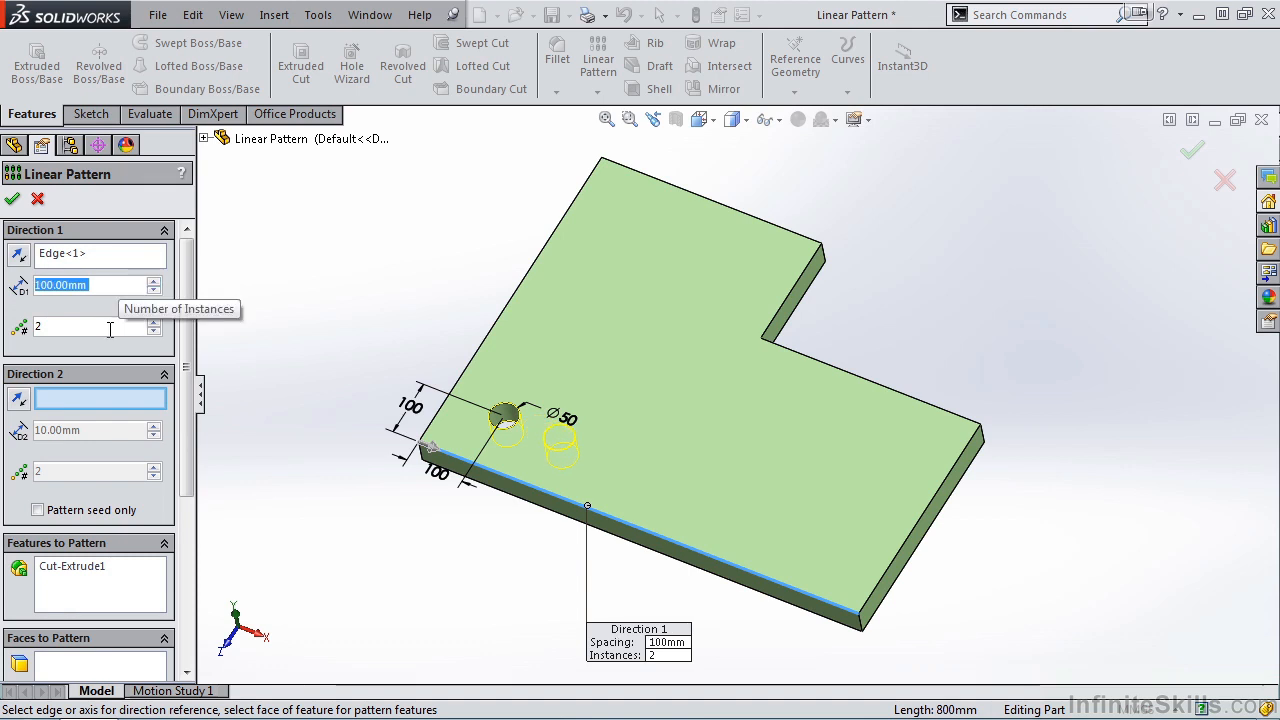
pyautogui.click(90, 326)
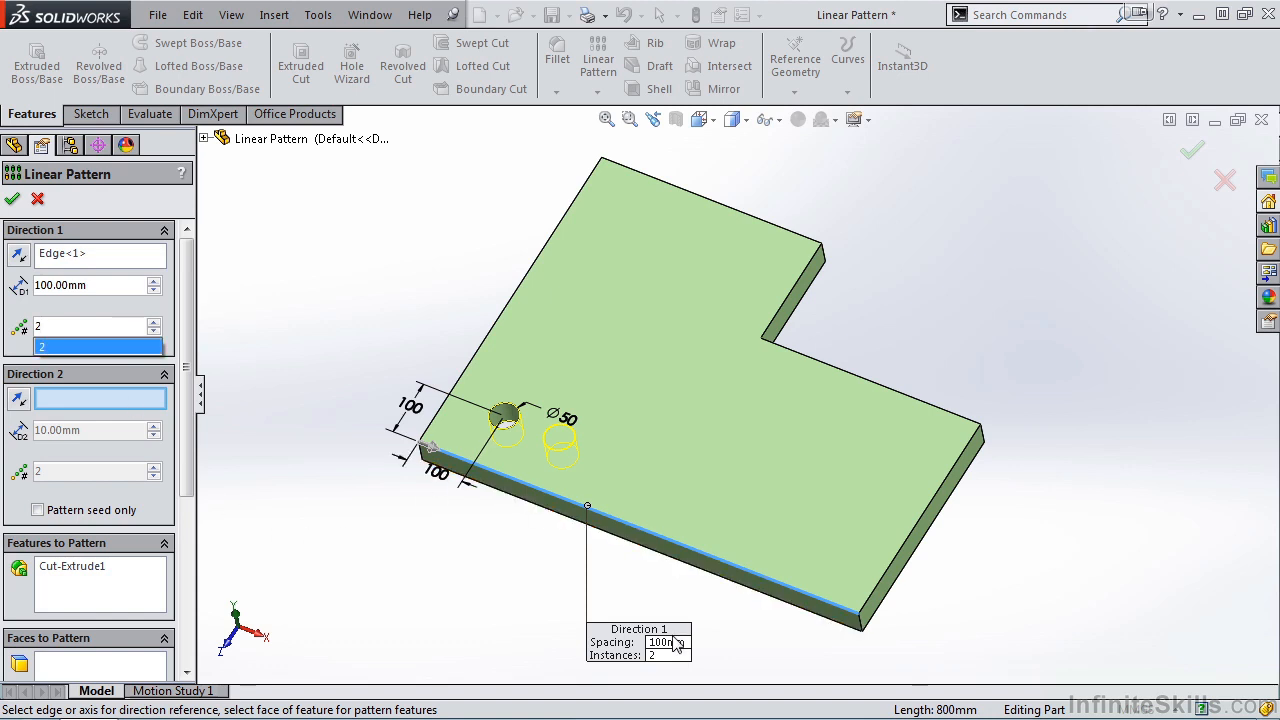
pyautogui.moveTo(678, 650)
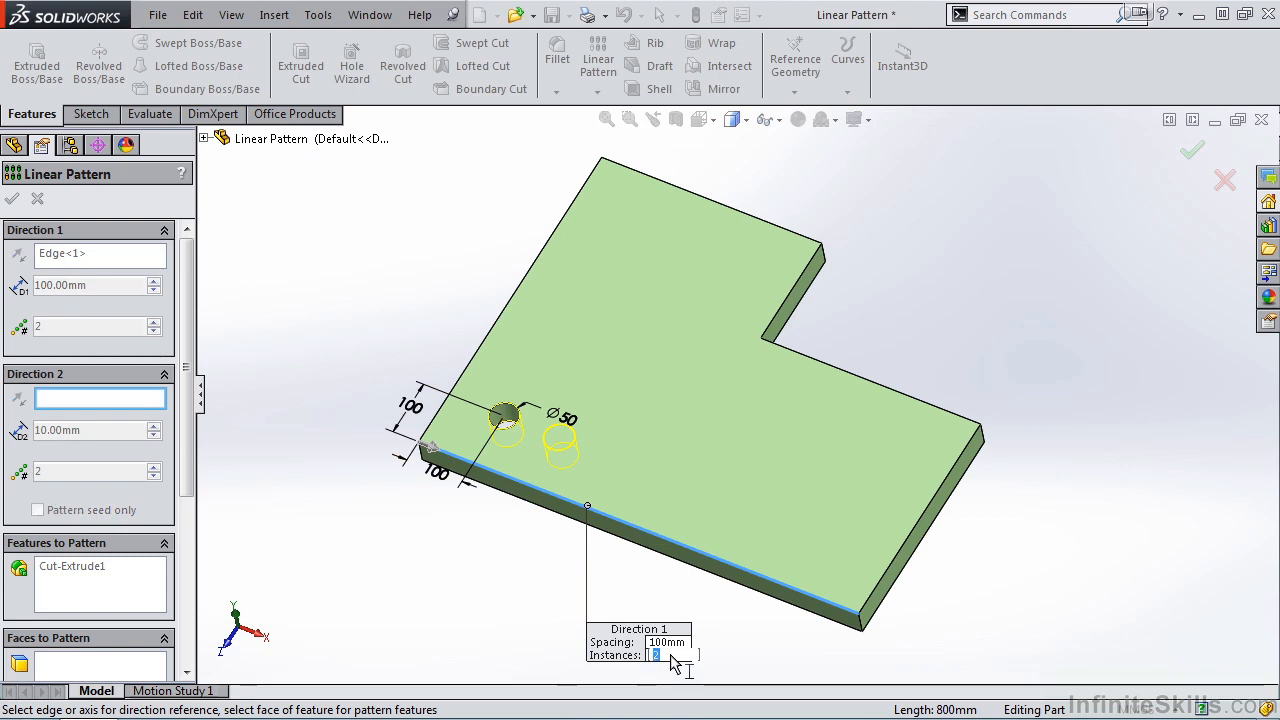
pyautogui.write('7')
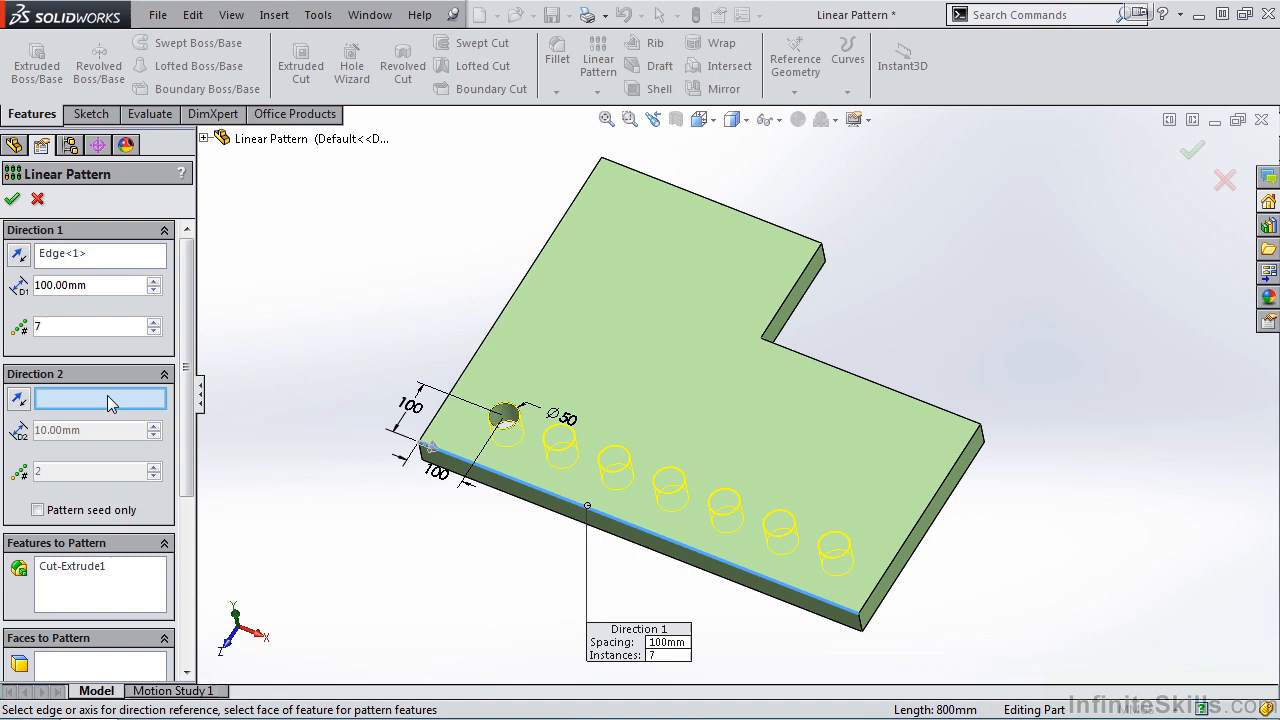
pyautogui.moveTo(100, 398)
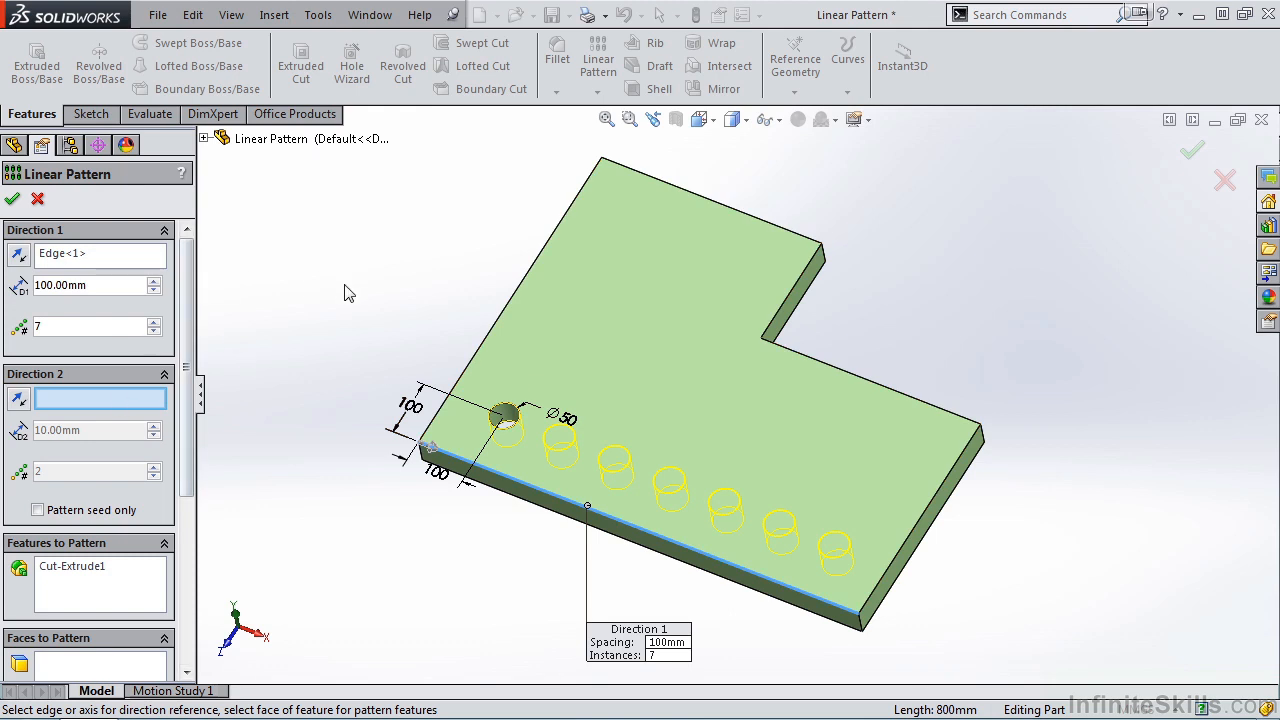
pyautogui.moveTo(490, 340)
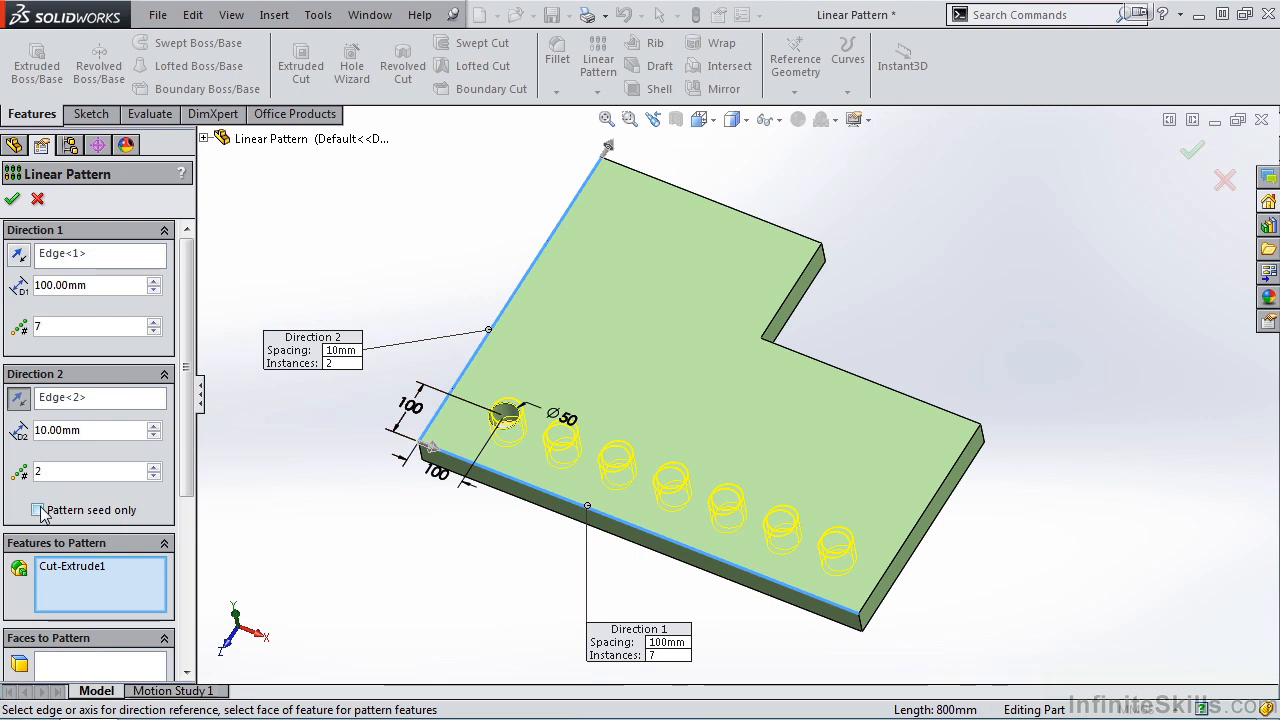
# Add Direction 2 with 5 instances and Pattern seed only off, filling the grid
pyautogui.click(37, 510)
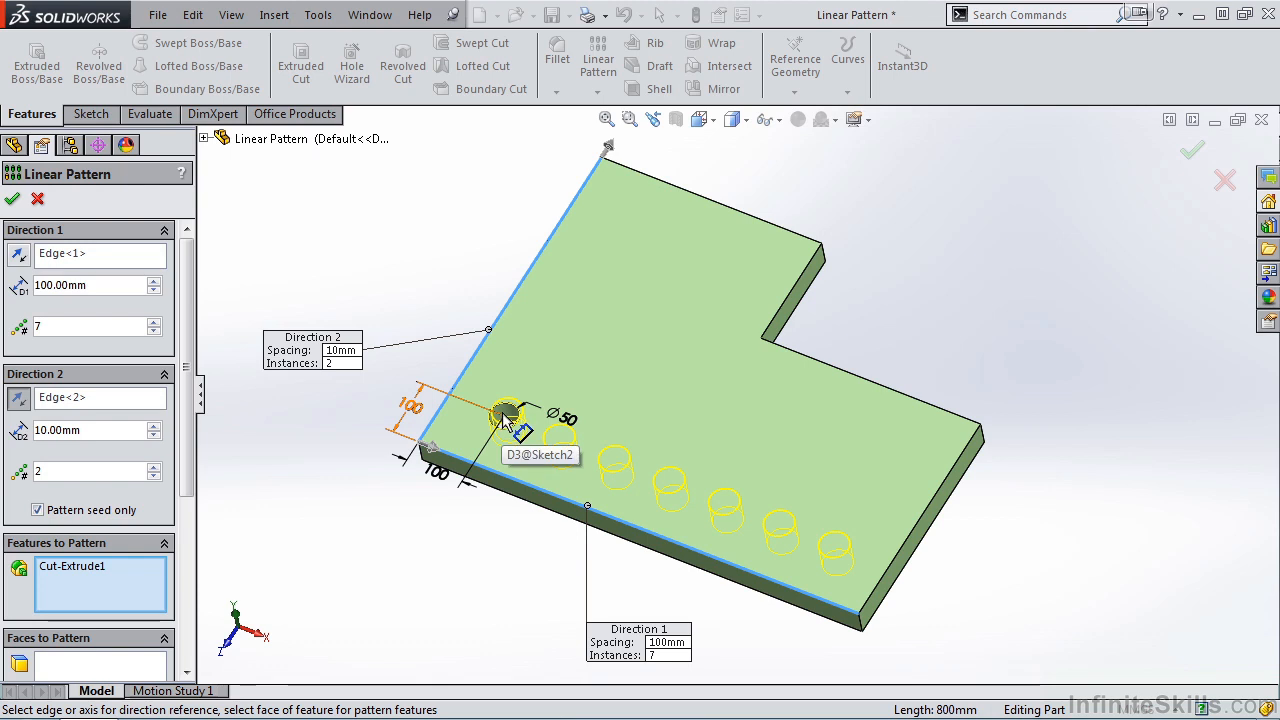
pyautogui.moveTo(275, 493)
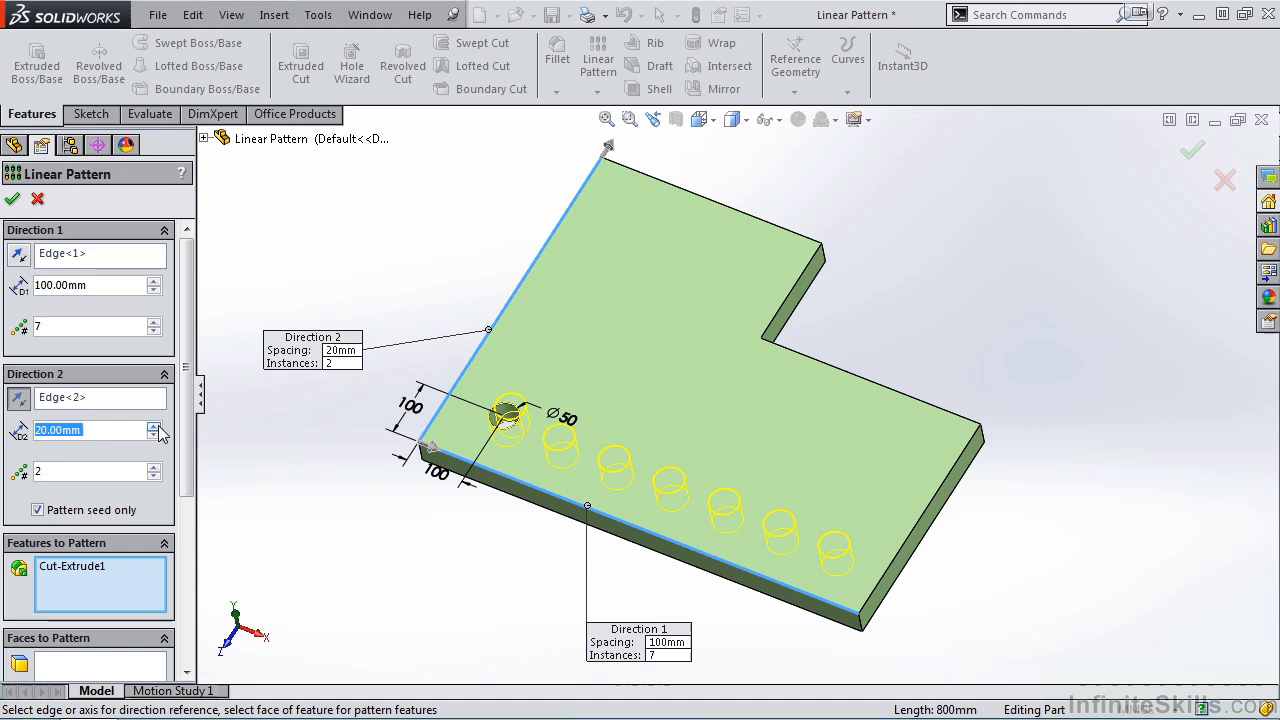
pyautogui.write('80mm')
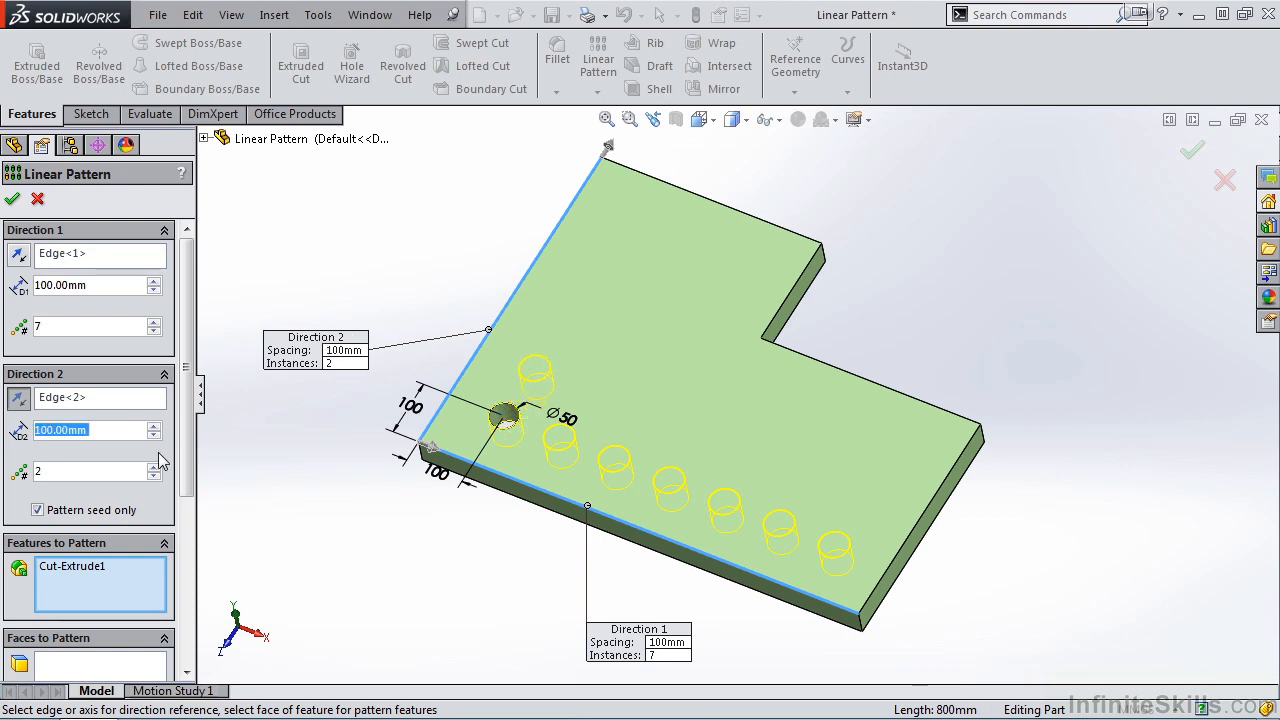
pyautogui.write('5')
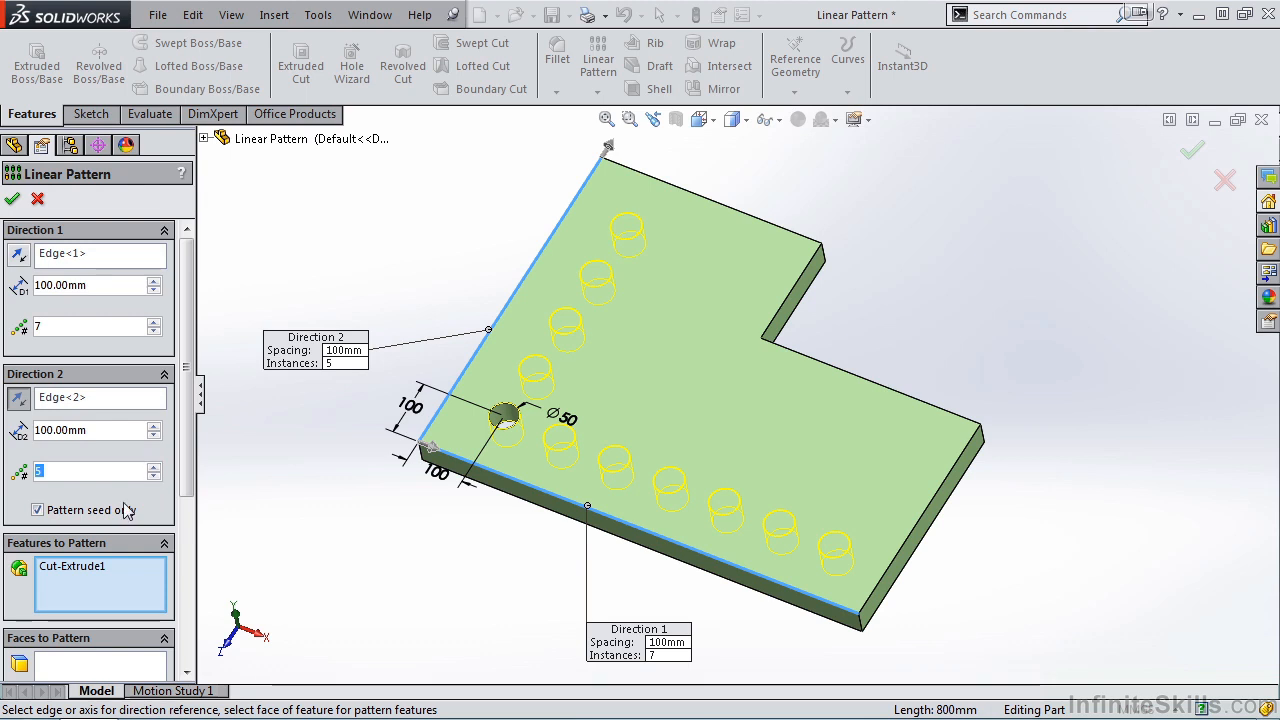
pyautogui.click(37, 510)
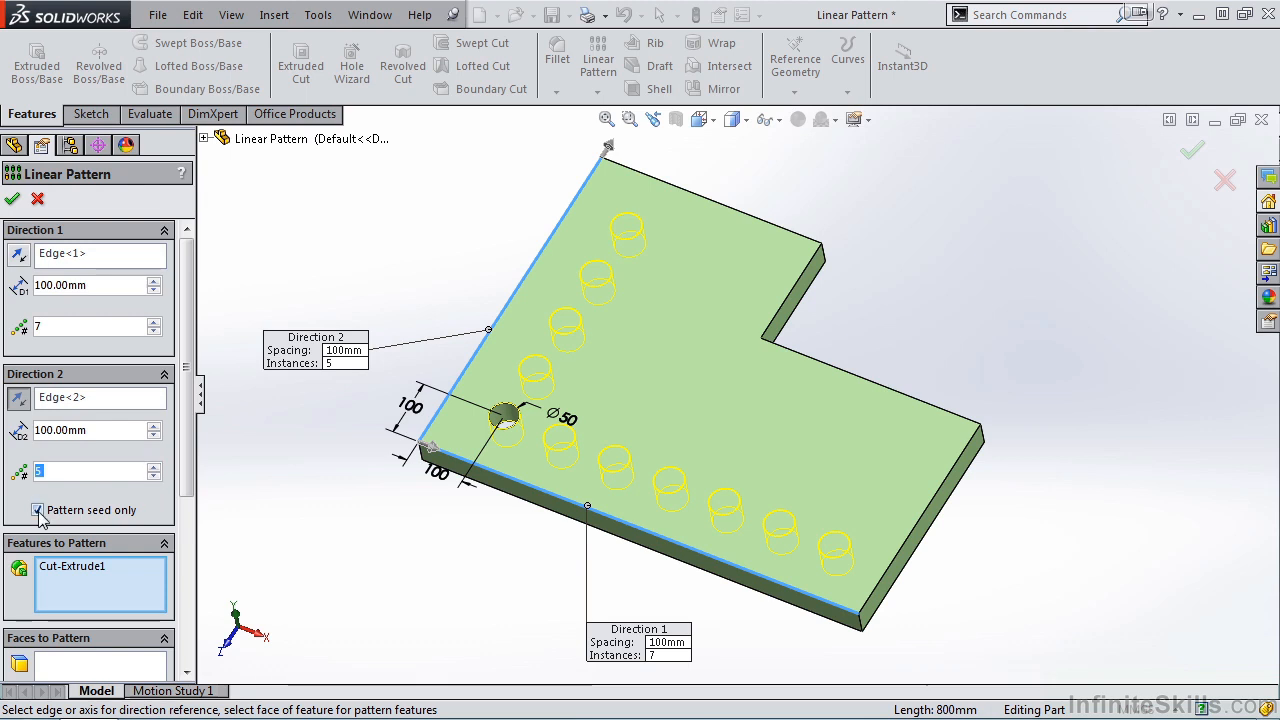
pyautogui.click(37, 510)
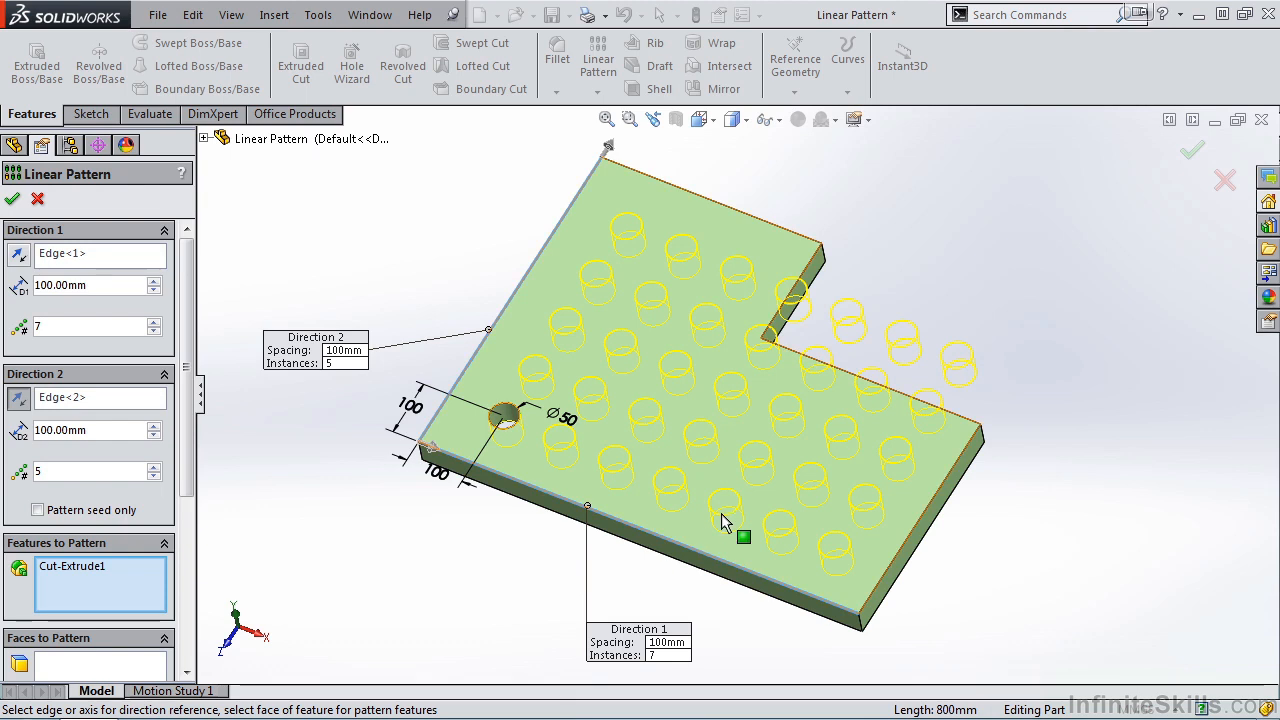
pyautogui.moveTo(745, 360)
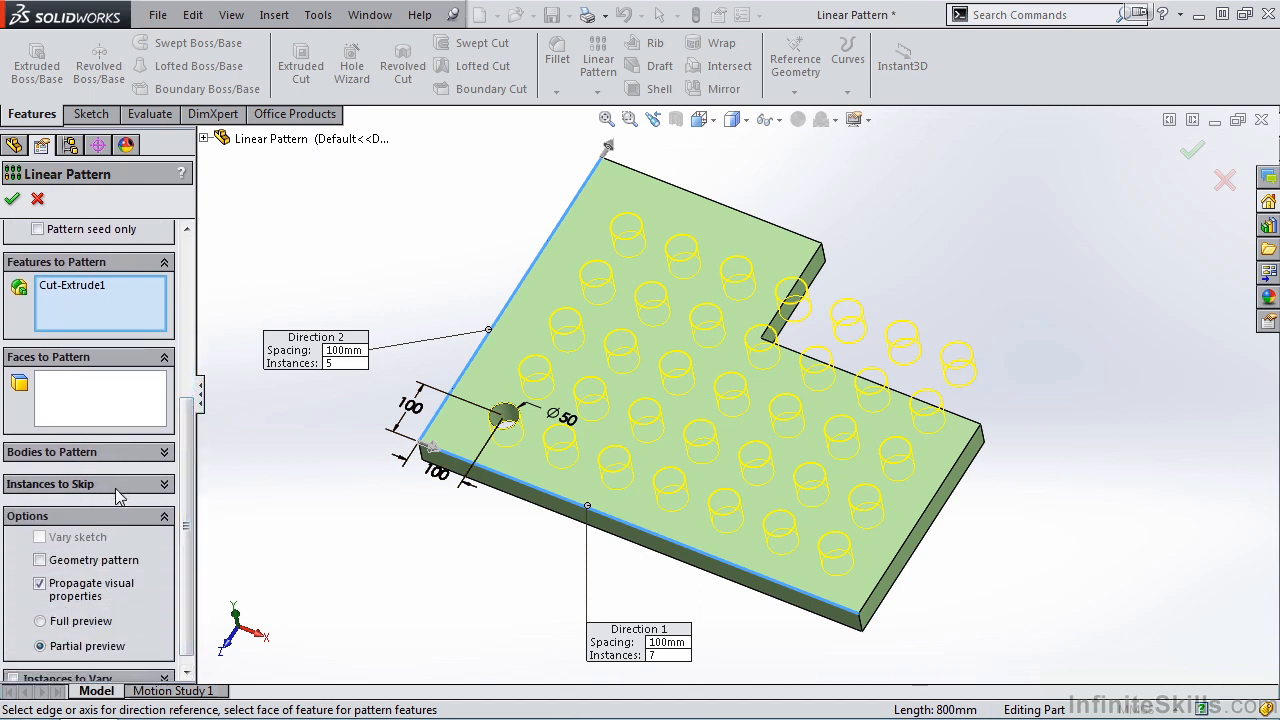
pyautogui.moveTo(765, 345)
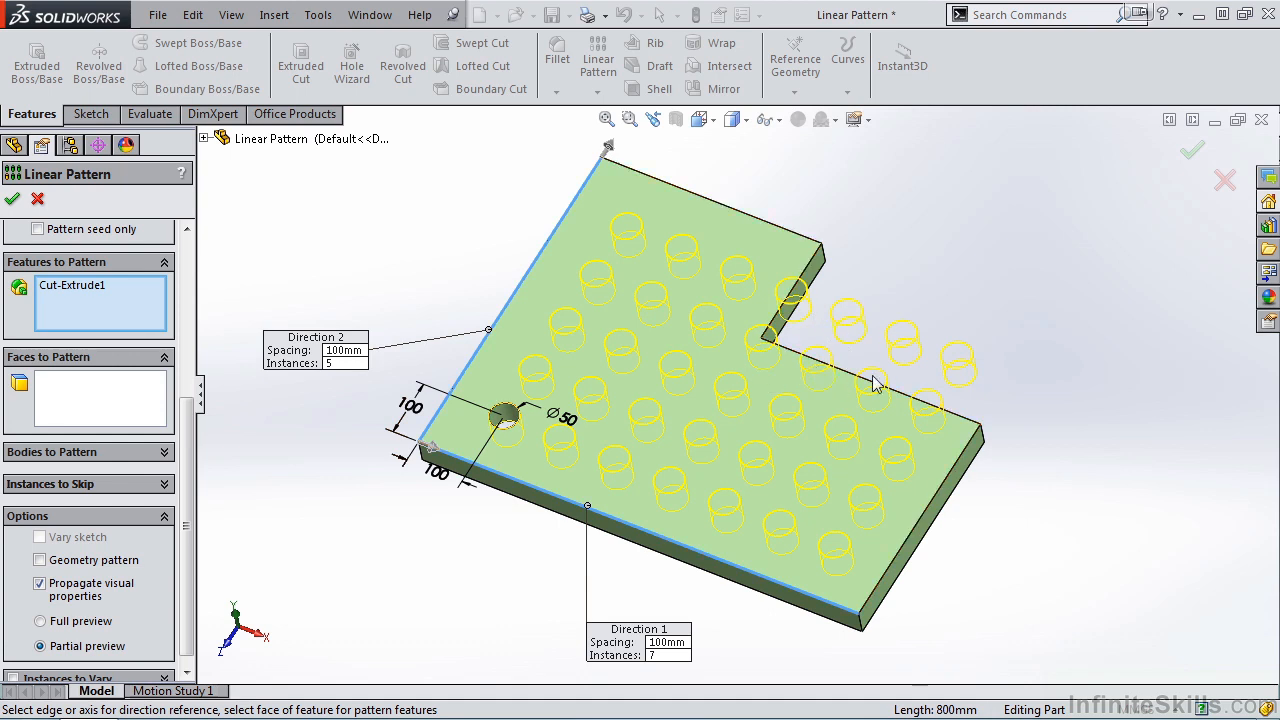
pyautogui.moveTo(545, 435)
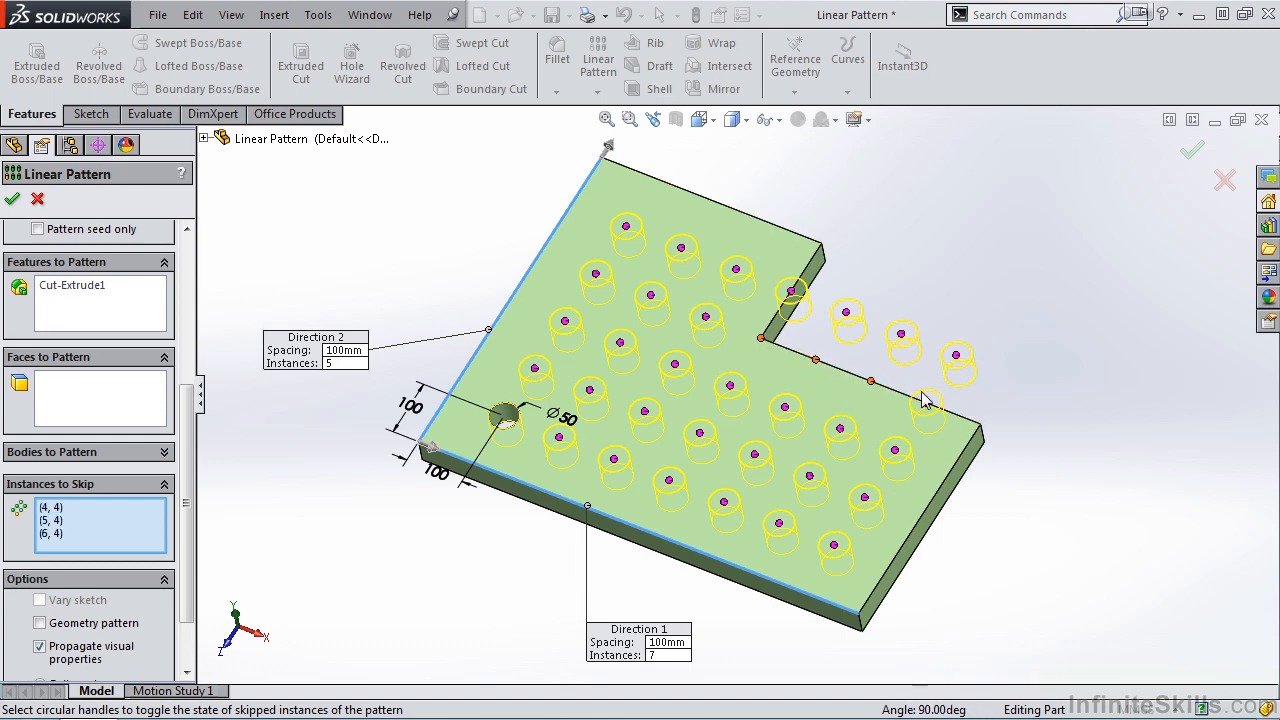
# Skip the pattern hole lying outside the notched corner
pyautogui.click(927, 405)
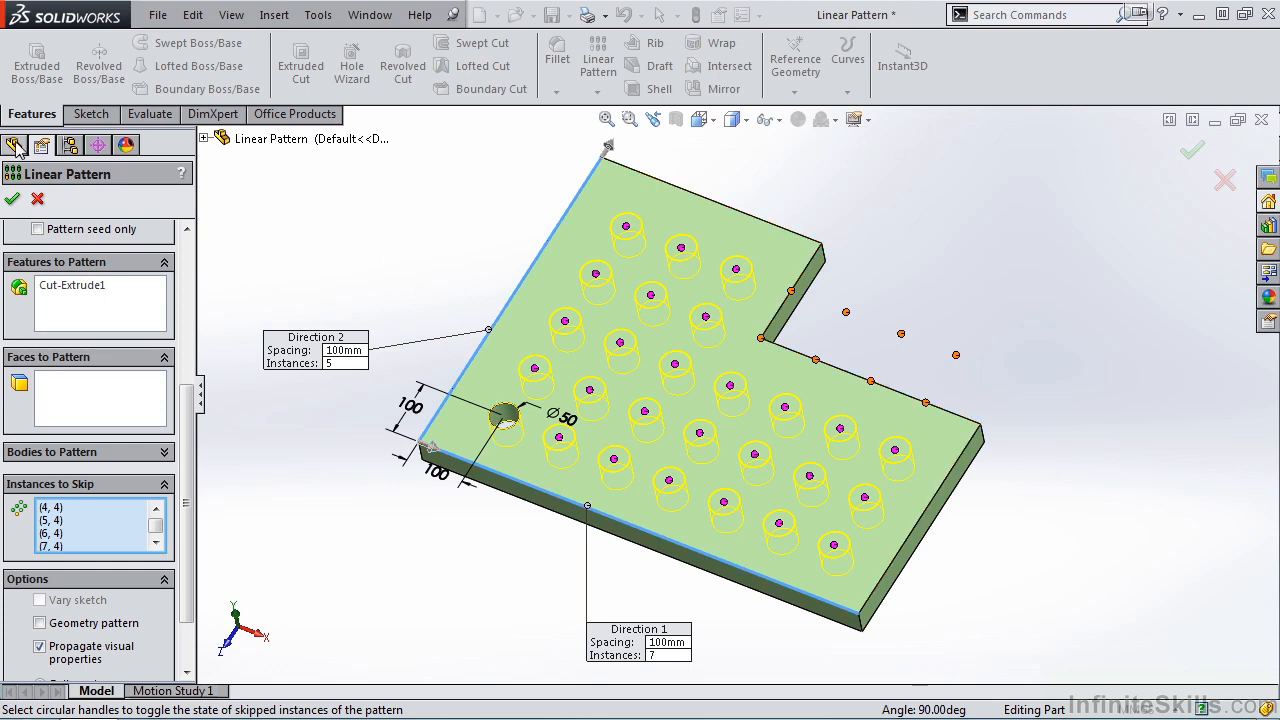
# Accept the pattern to create LPattern1
pyautogui.click(12, 198)
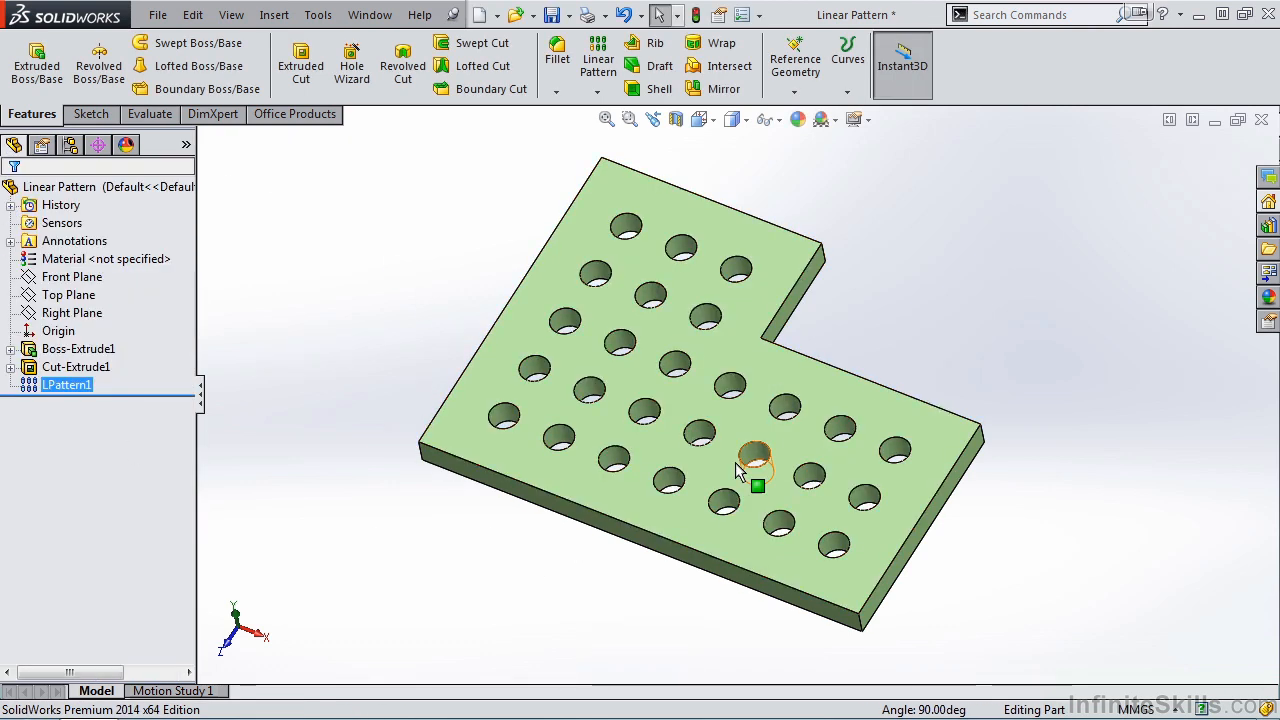
pyautogui.moveTo(587, 543)
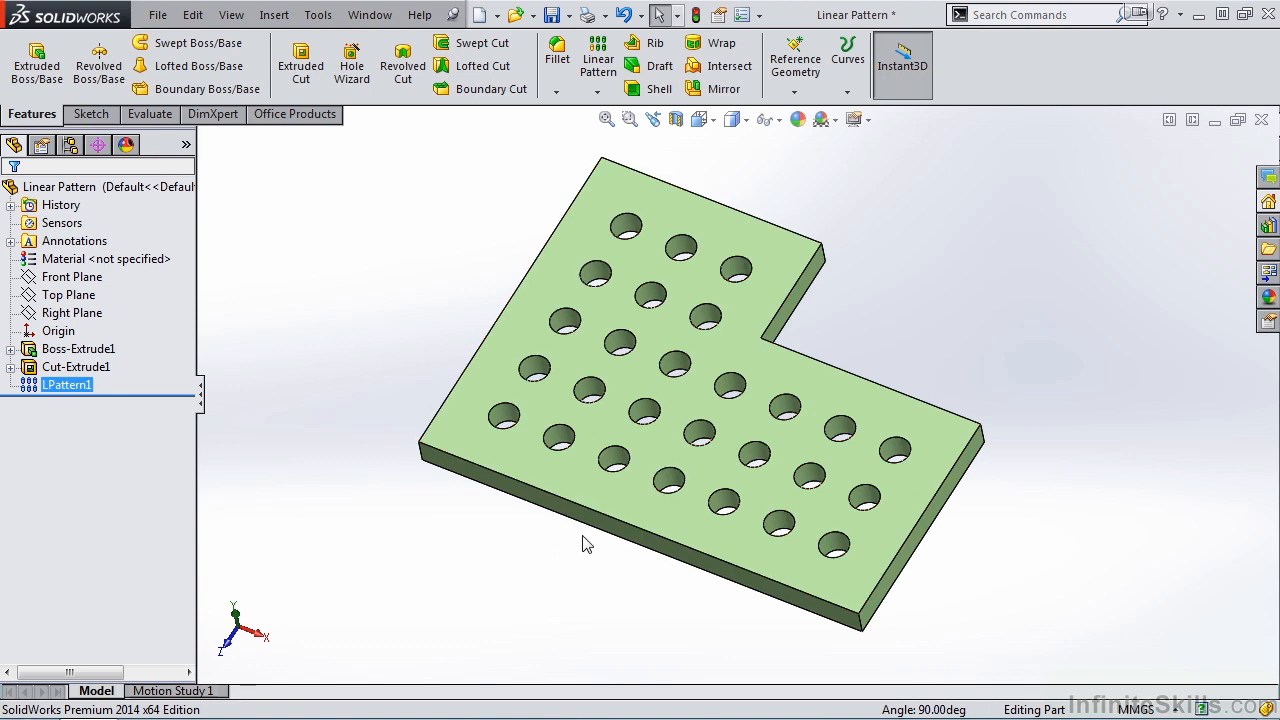